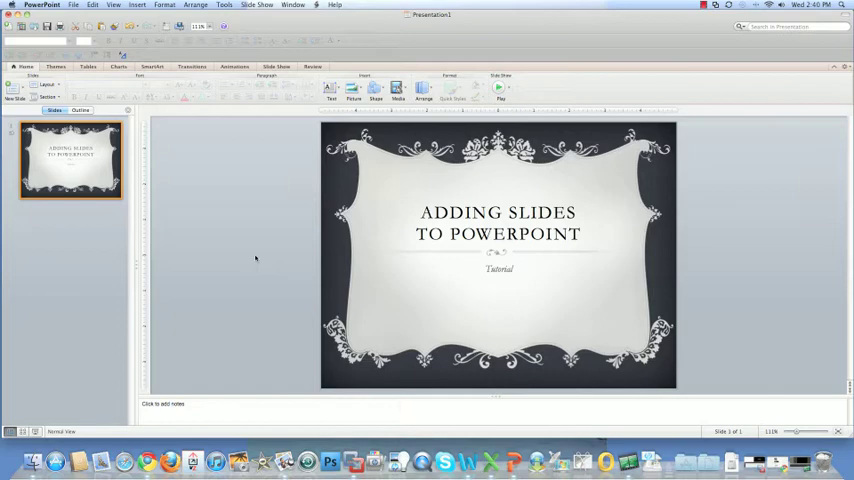
Step: Insert a second title-and-content slide after the 'Adding Slides to PowerPoint' title slide
{"action": "left_click", "coordinate": [26, 66]}
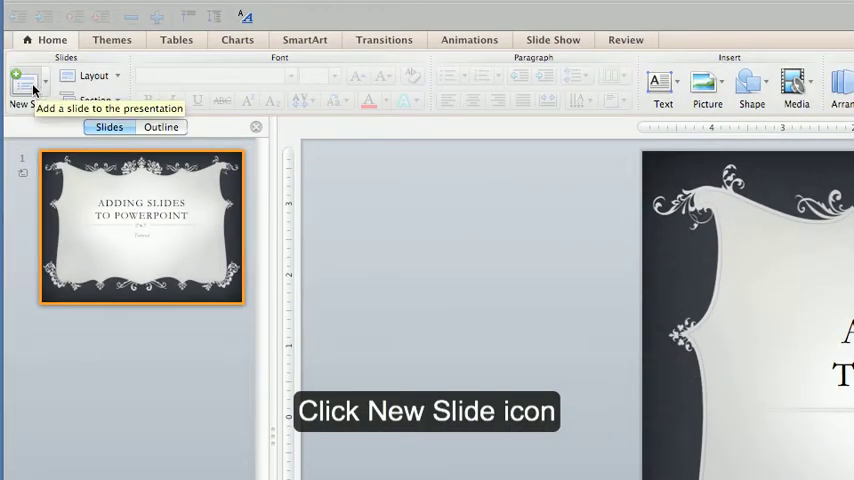
{"action": "left_click", "coordinate": [20, 85]}
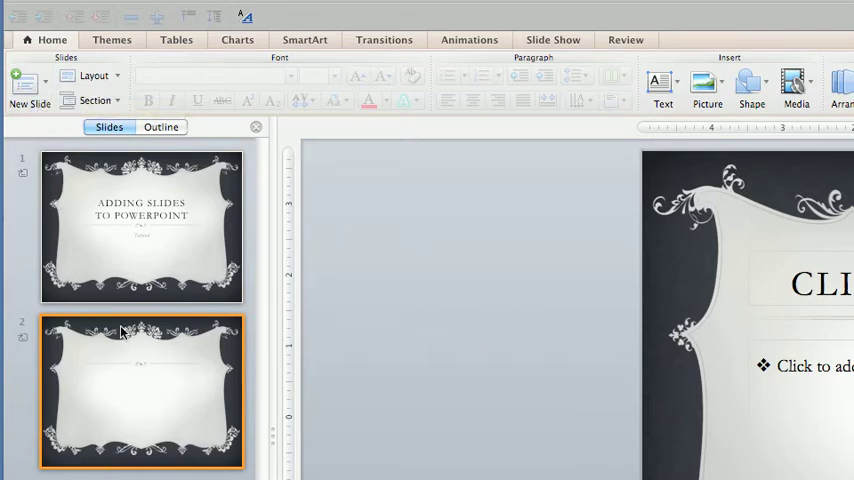
{"action": "mouse_move", "coordinate": [133, 382]}
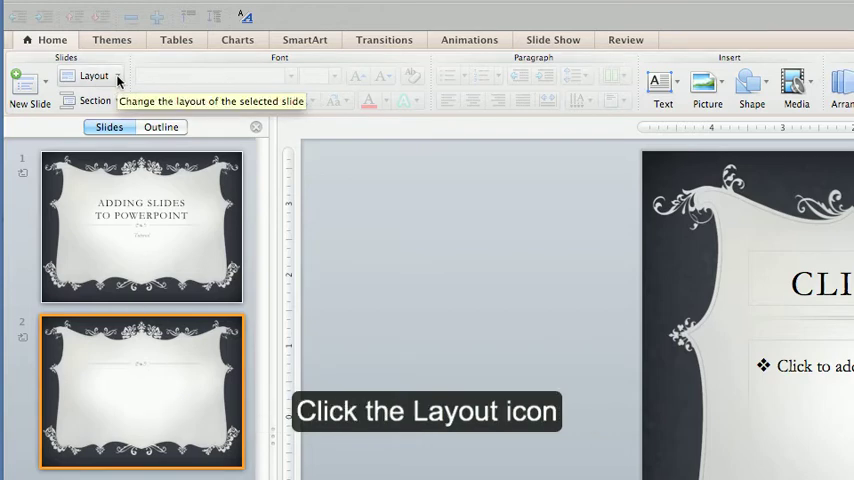
{"action": "left_click", "coordinate": [94, 76]}
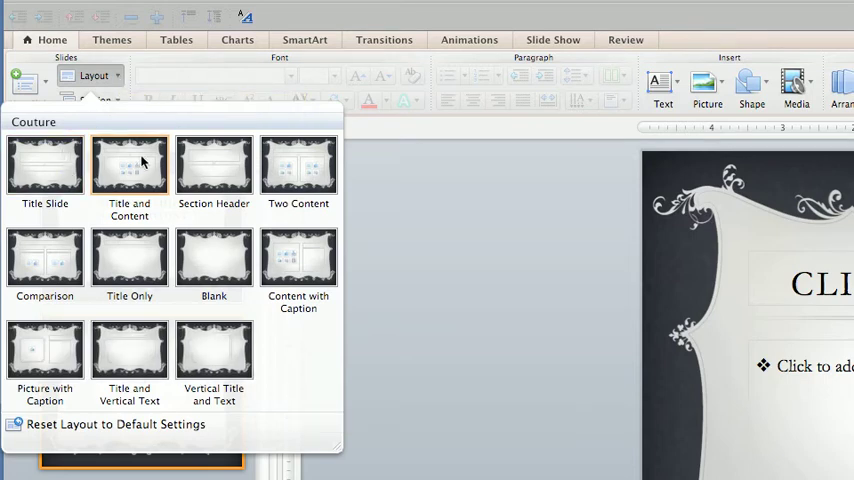
{"action": "mouse_move", "coordinate": [129, 163]}
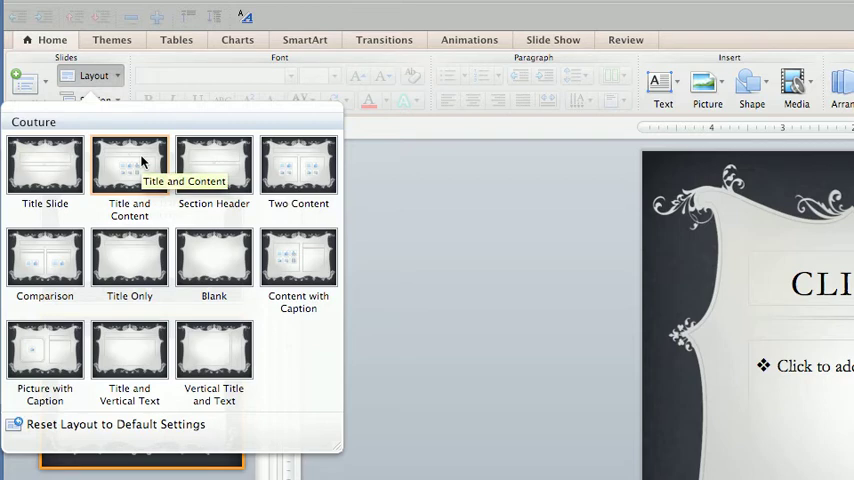
{"action": "mouse_move", "coordinate": [298, 165]}
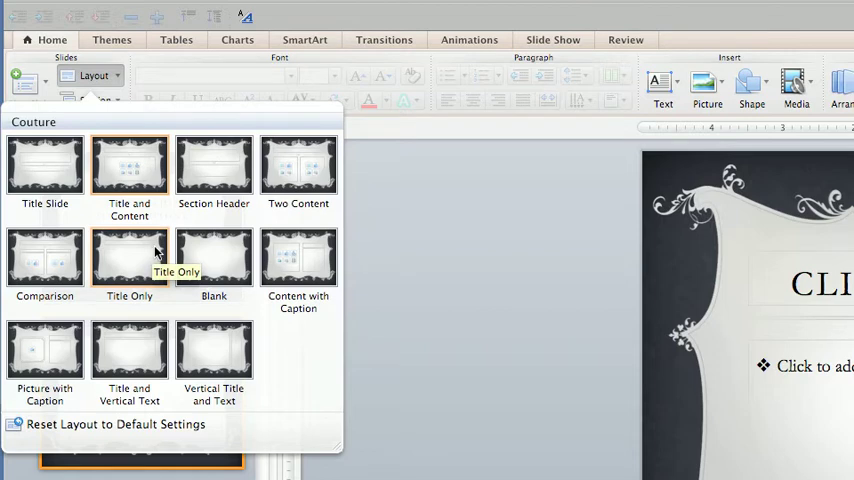
{"action": "mouse_move", "coordinate": [129, 165]}
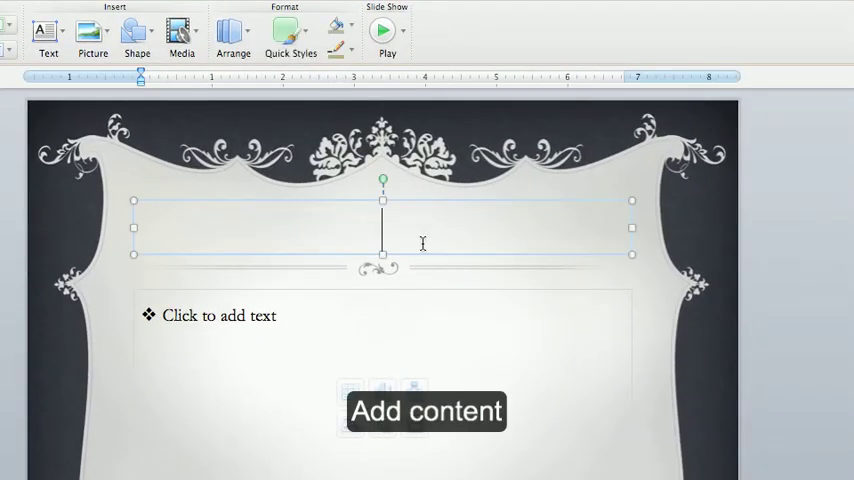
Step: Title slide 2 'TRANSITIONS' with bullets 'Transitions are easy and fun to do' and 'So are adding slides!'
{"action": "type", "text": "TRA"}
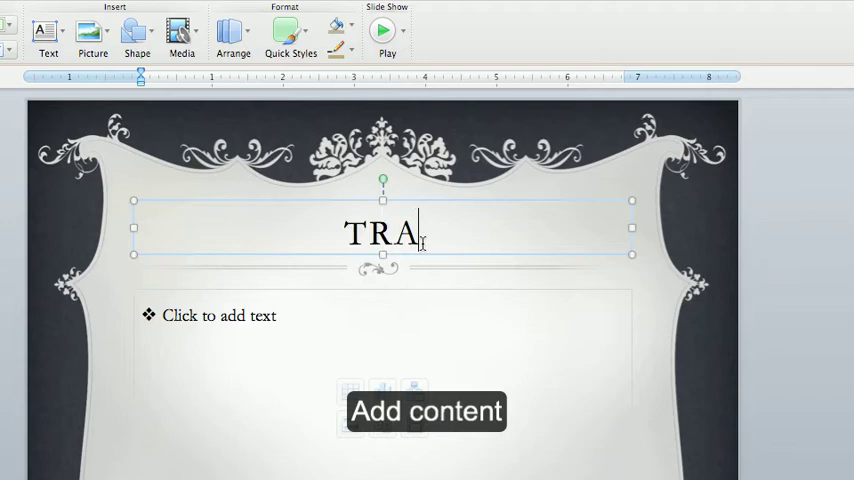
{"action": "type", "text": "NSITIONS"}
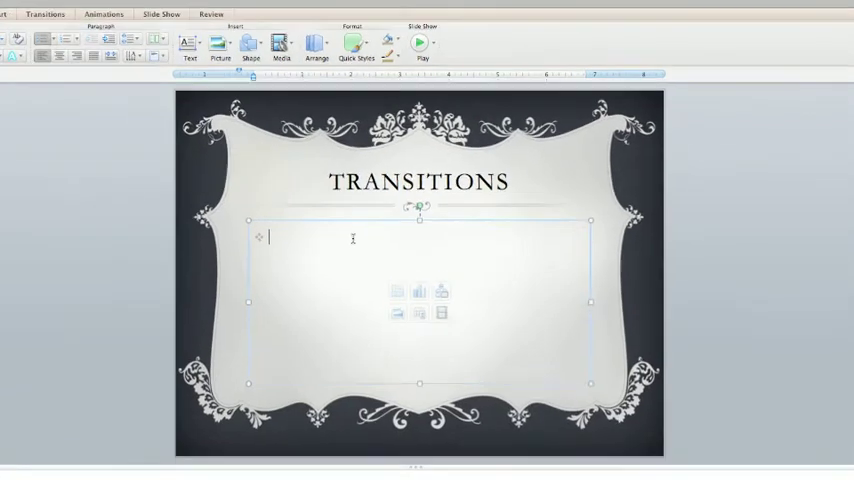
{"action": "type", "text": "Tran"}
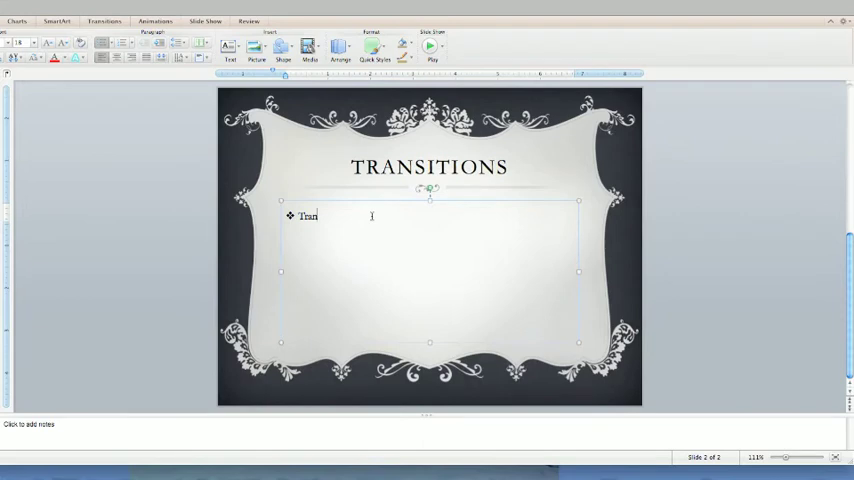
{"action": "type", "text": "sitions are easy and fun to do"}
{"action": "type", "text": "So are adding"}
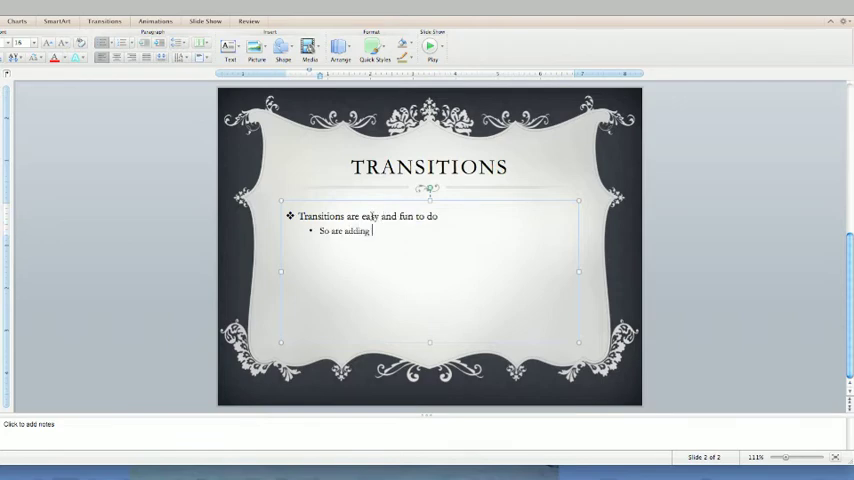
{"action": "type", "text": "slides!"}
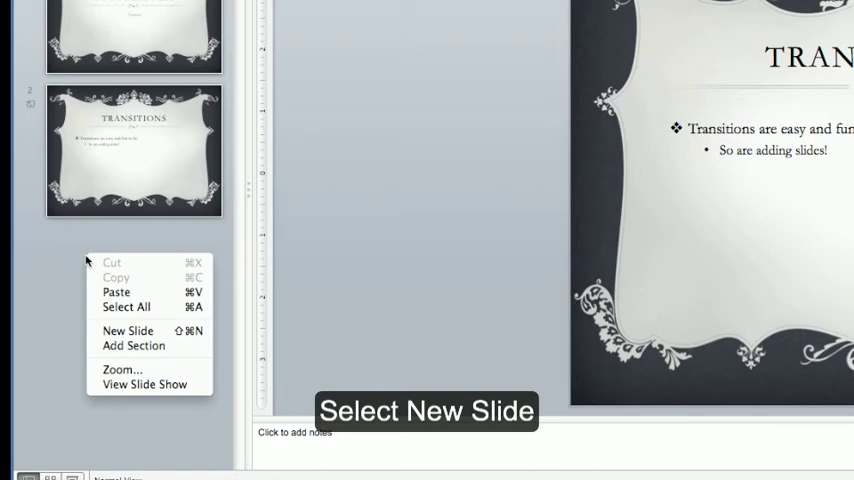
Step: Append two blank title-and-content slides after the Transitions slide, making four slides
{"action": "left_click", "coordinate": [128, 331]}
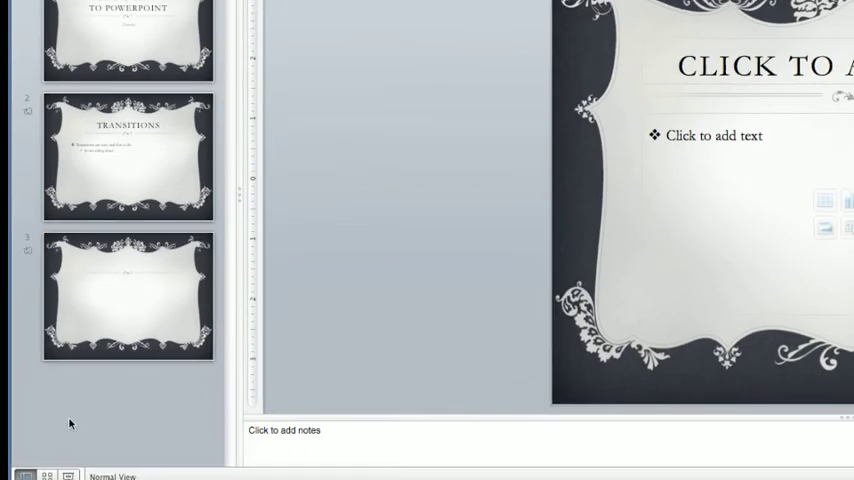
{"action": "right_click", "coordinate": [70, 423]}
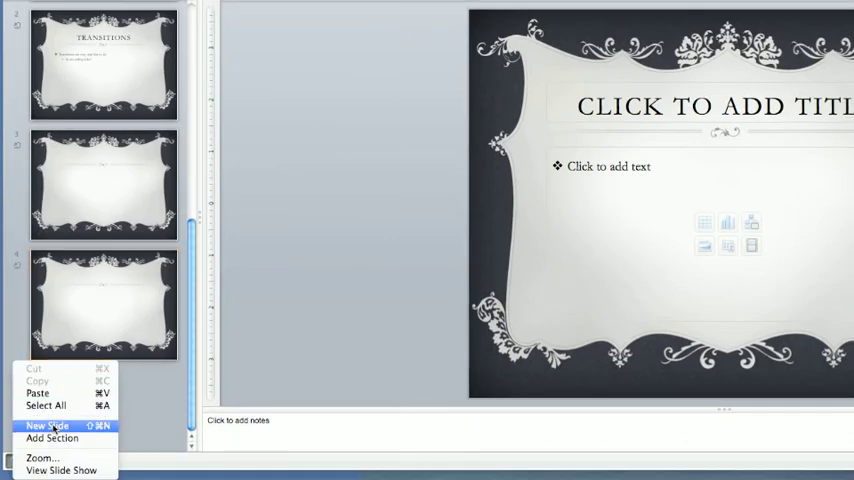
{"action": "left_click", "coordinate": [47, 426]}
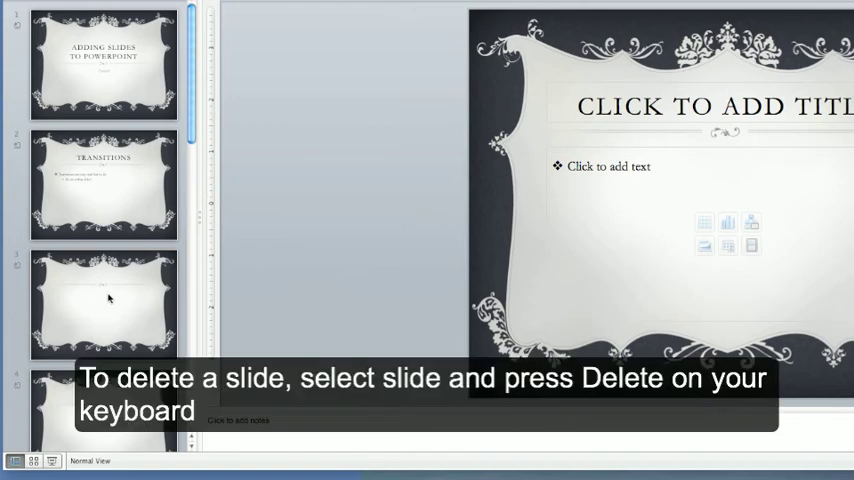
Step: Select the blank third slide and show its context menu with Delete Slide
{"action": "left_click", "coordinate": [103, 303]}
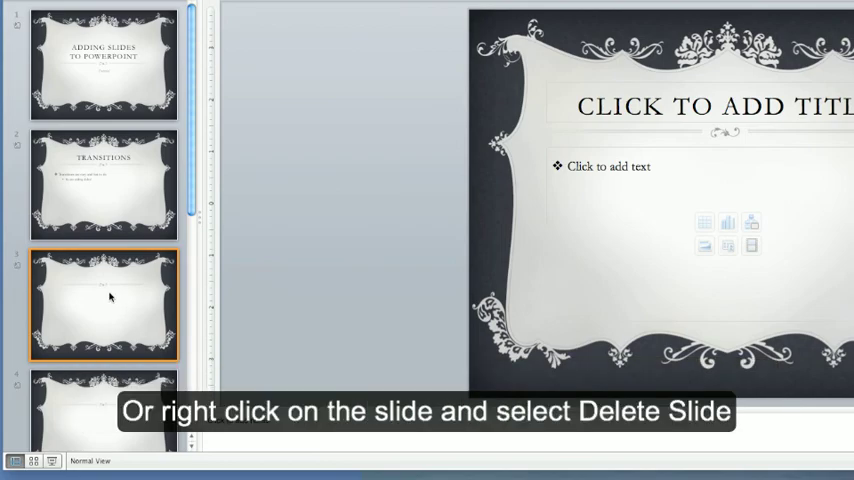
{"action": "right_click", "coordinate": [110, 296]}
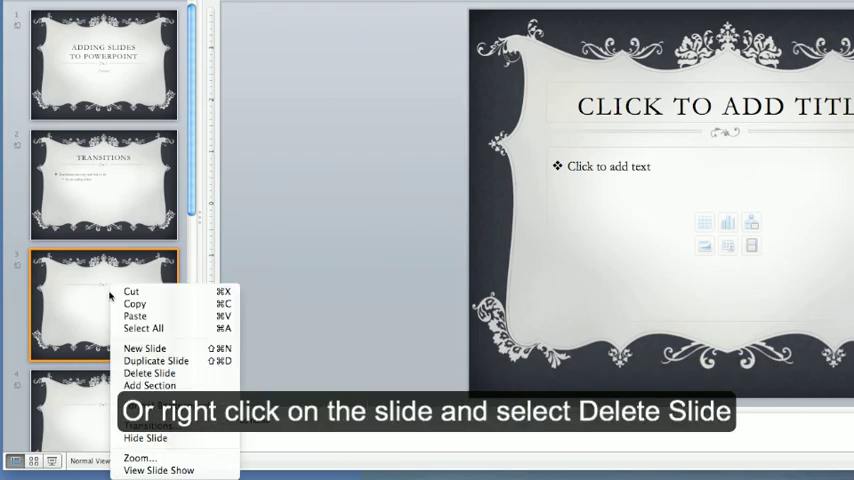